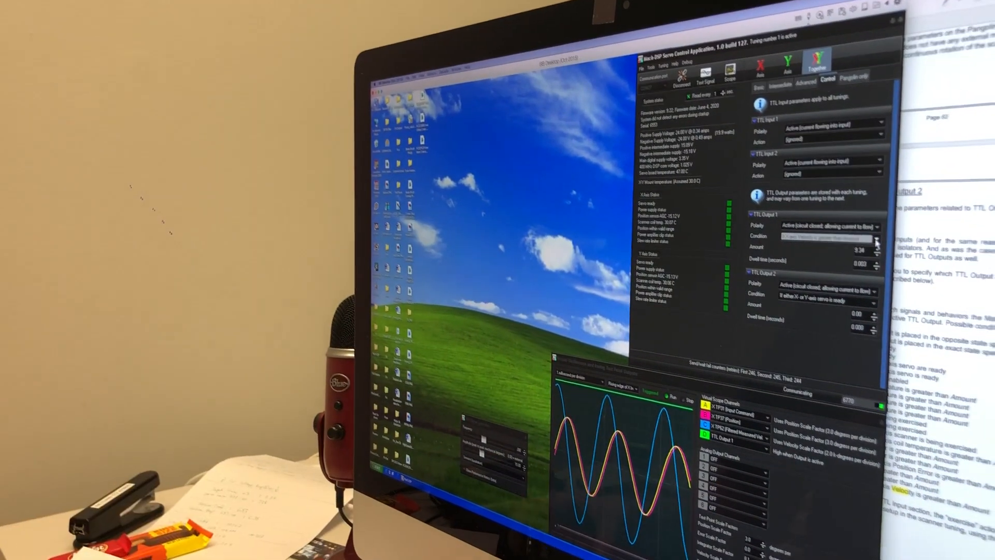
Expand the TTL Input 1 Action dropdown on the Control tab to reveal its options.
left_click(841, 135)
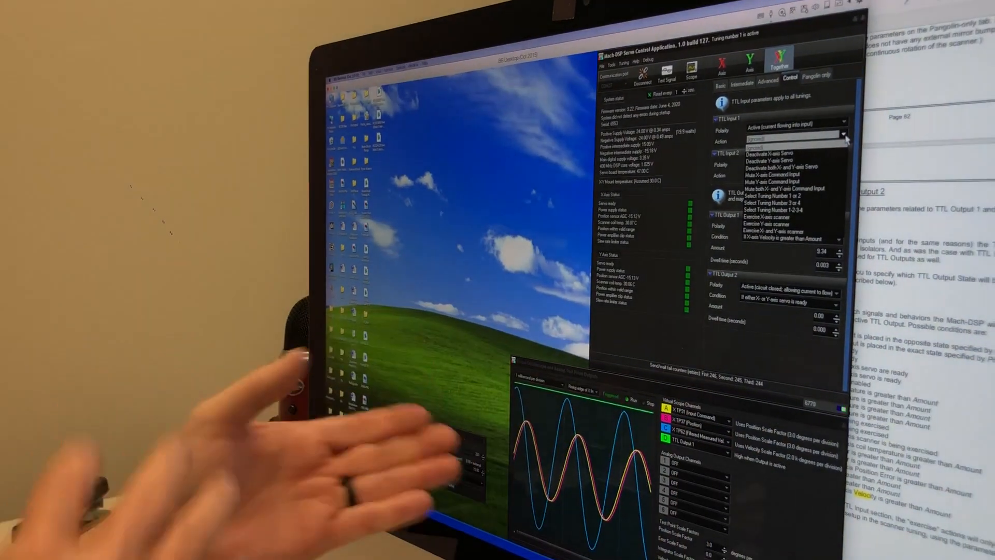